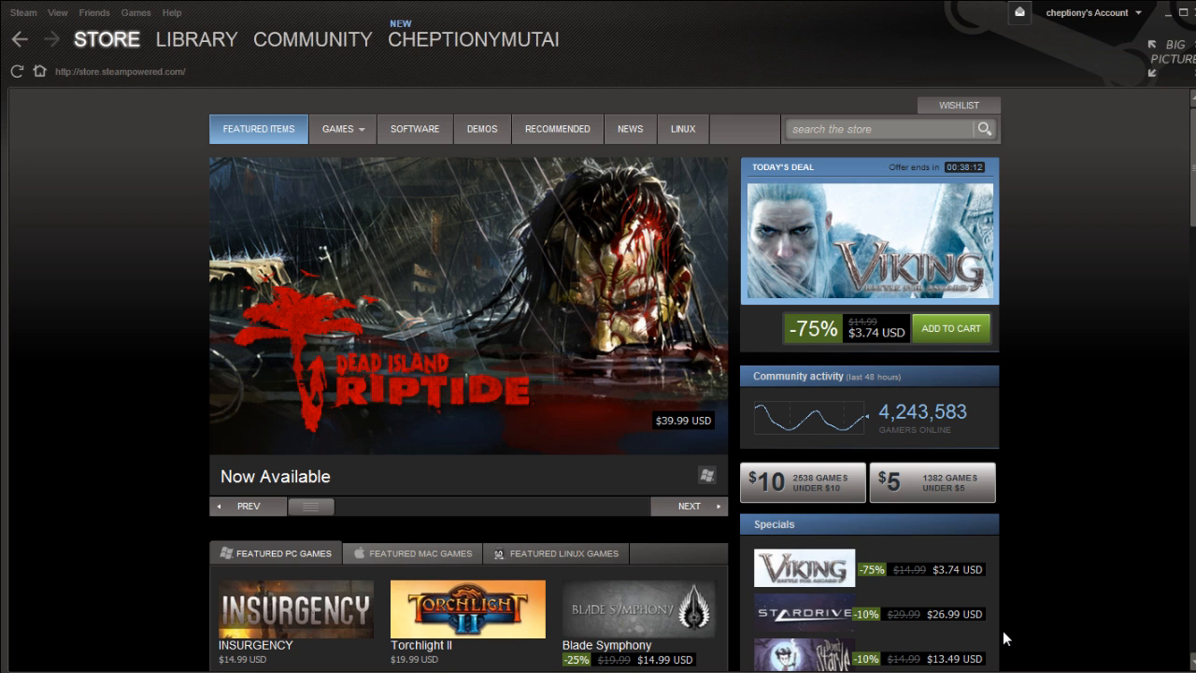
Exit the running Steam client from the Steam menu
{"action": "left_click", "coordinate": [23, 12]}
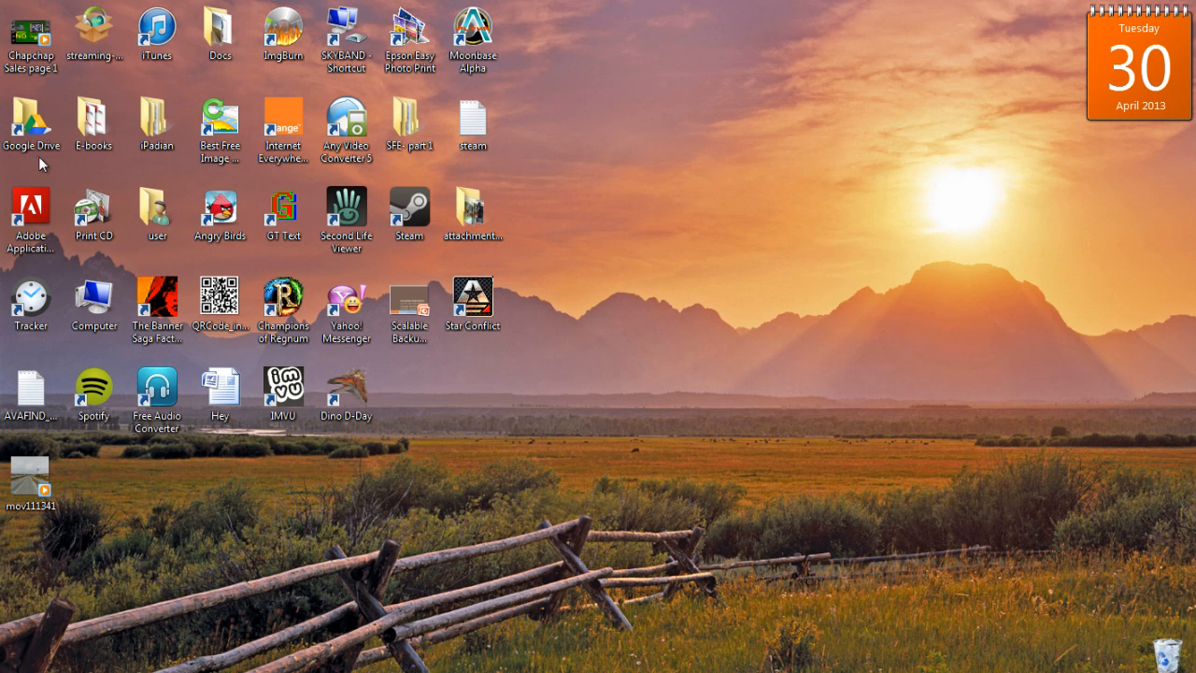
Add -console to the end of the Steam shortcut's Target field and confirm with OK
{"action": "right_click", "coordinate": [408, 210]}
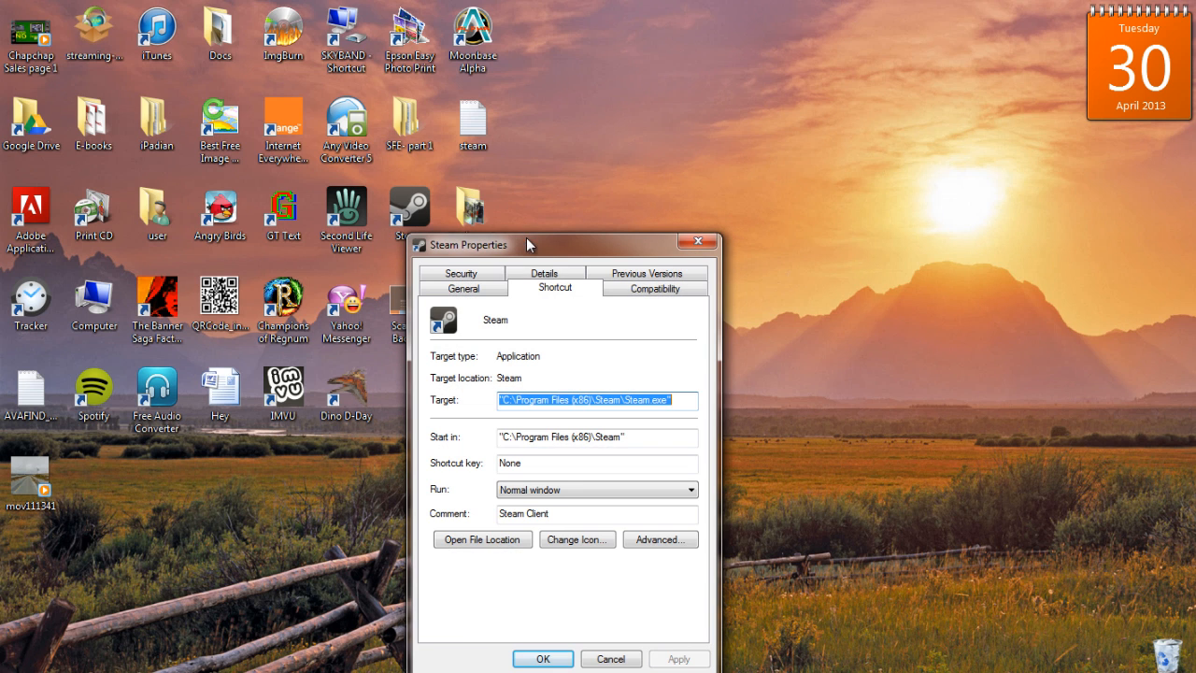
{"action": "left_click_drag", "start_coordinate": [530, 245], "coordinate": [553, 124]}
{"action": "type", "text": " -console"}
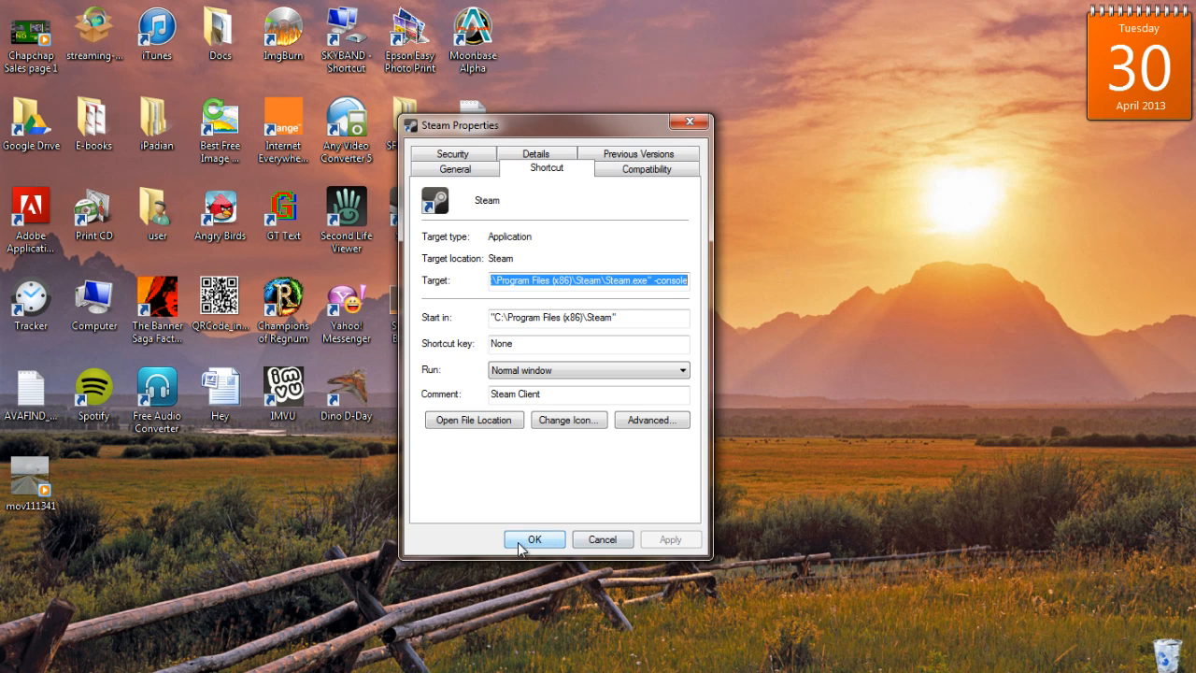
{"action": "left_click", "coordinate": [534, 539]}
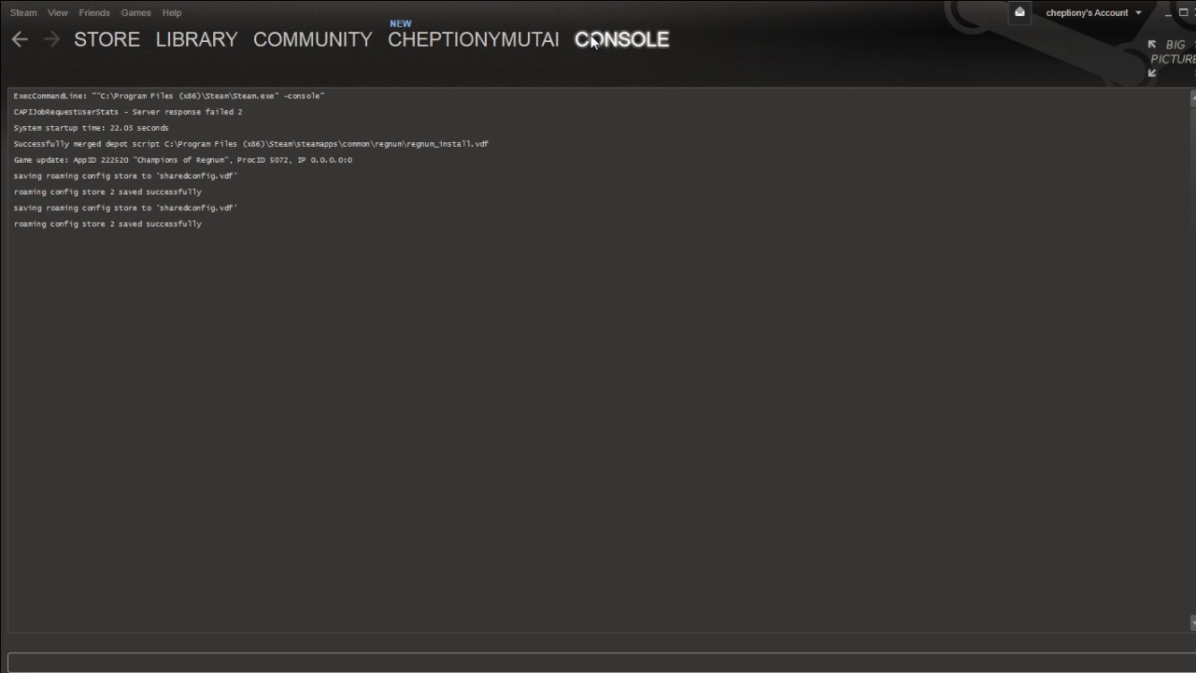
{"action": "mouse_move", "coordinate": [567, 66]}
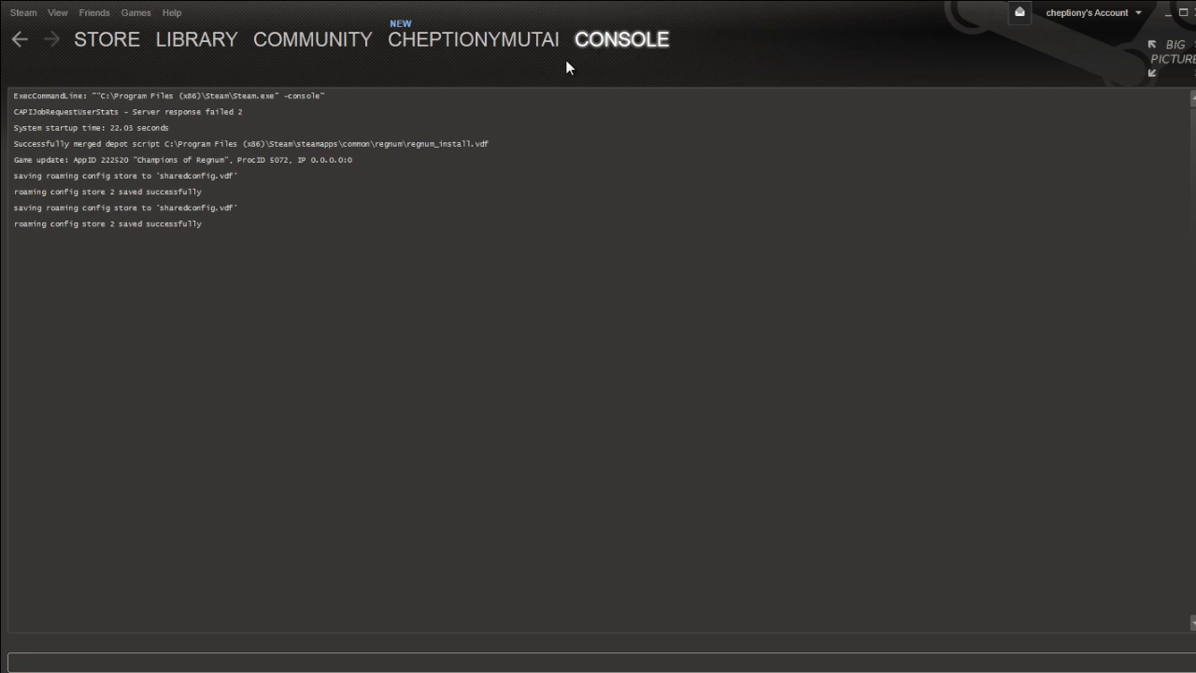